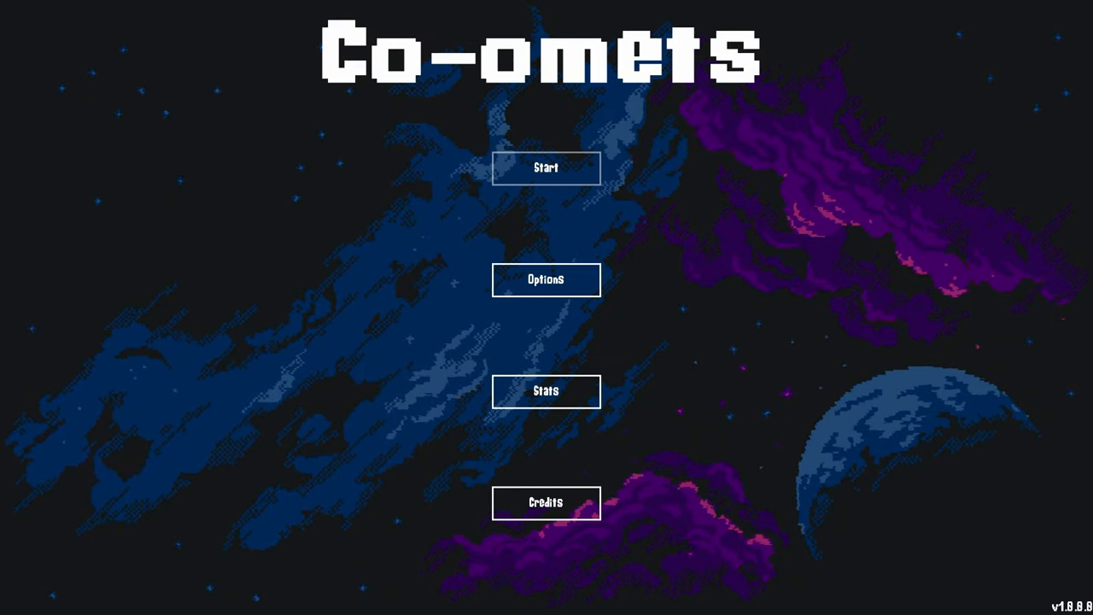
Start a new game from the title menu, flying the ship among asteroids with three lives
{"action": "left_click", "coordinate": [546, 167]}
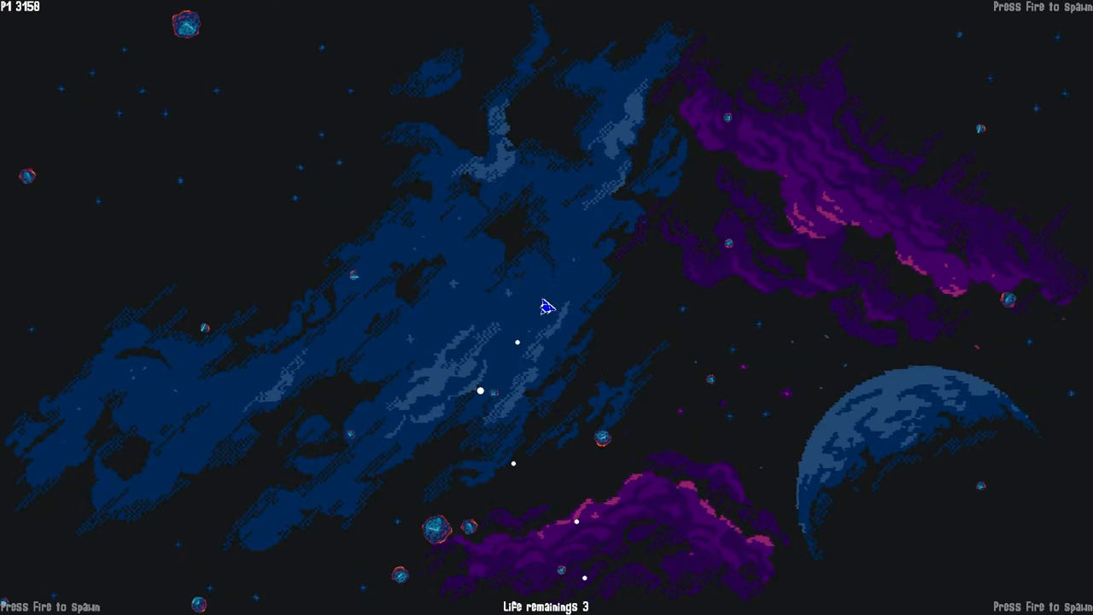